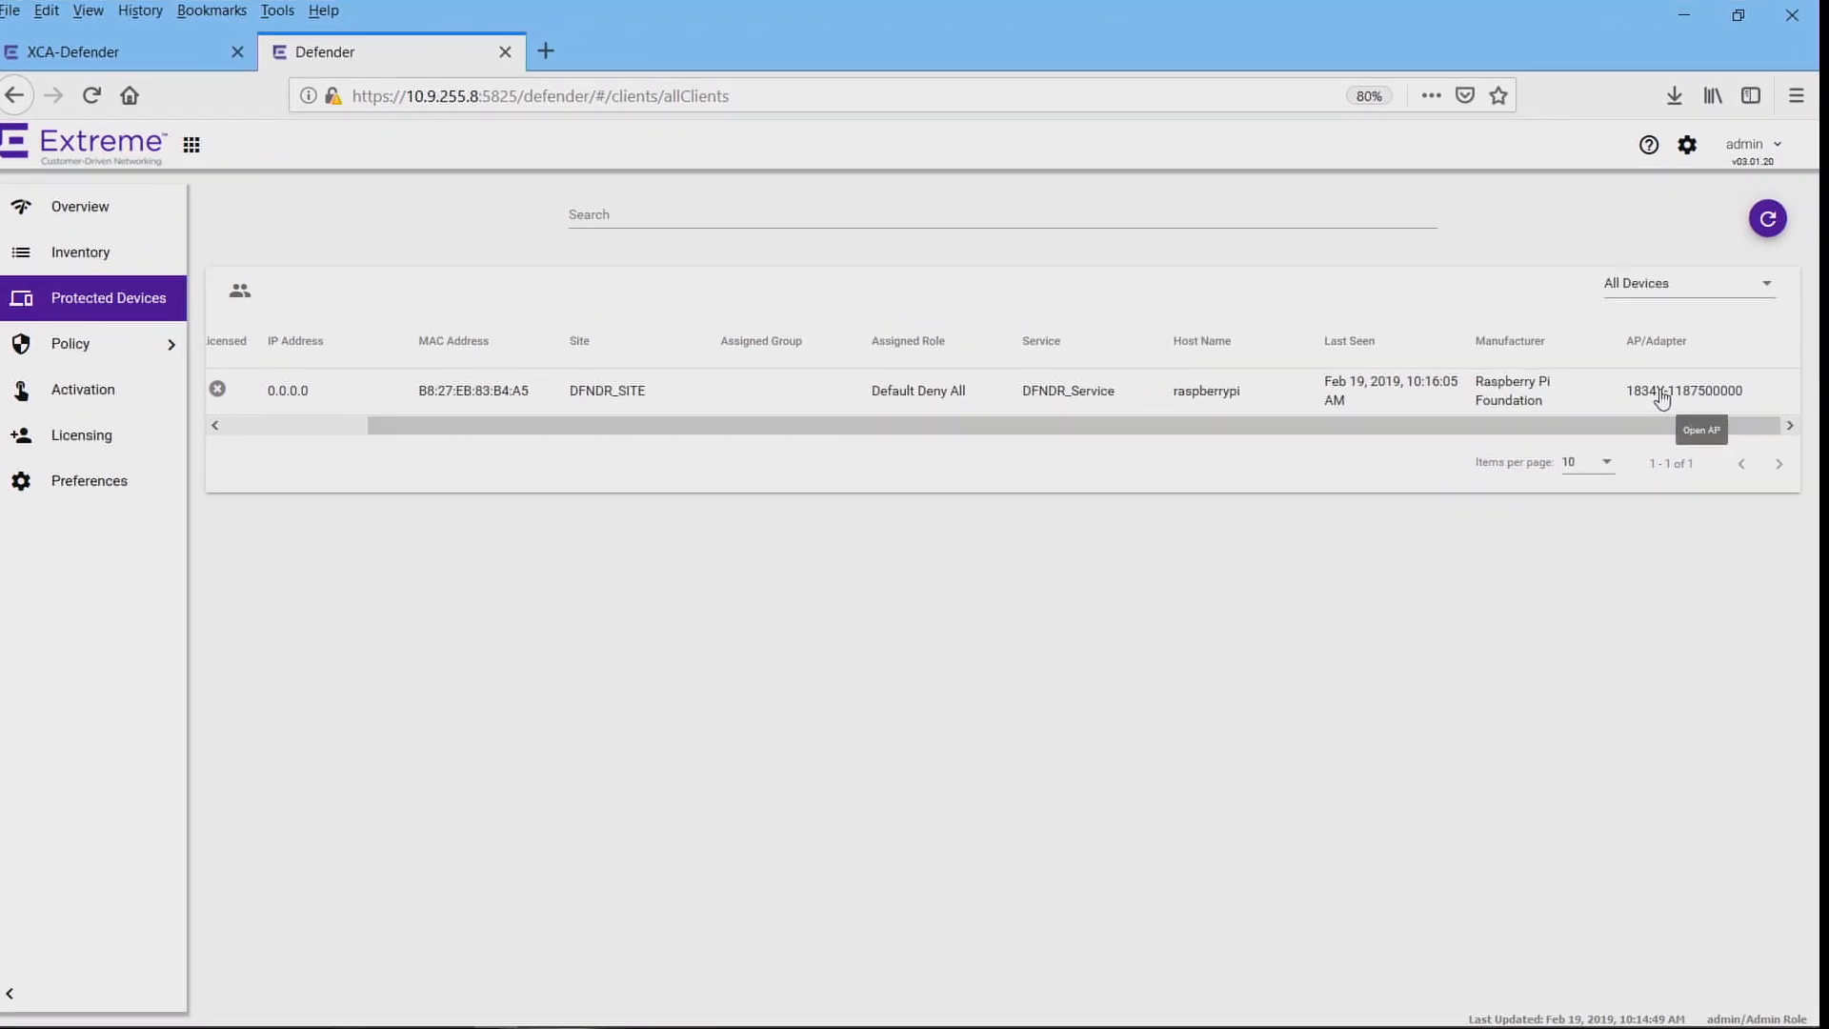
# View the SA201-01 adapter details and show the group choices for the raspberrypi device
pyautogui.click(1680, 390)
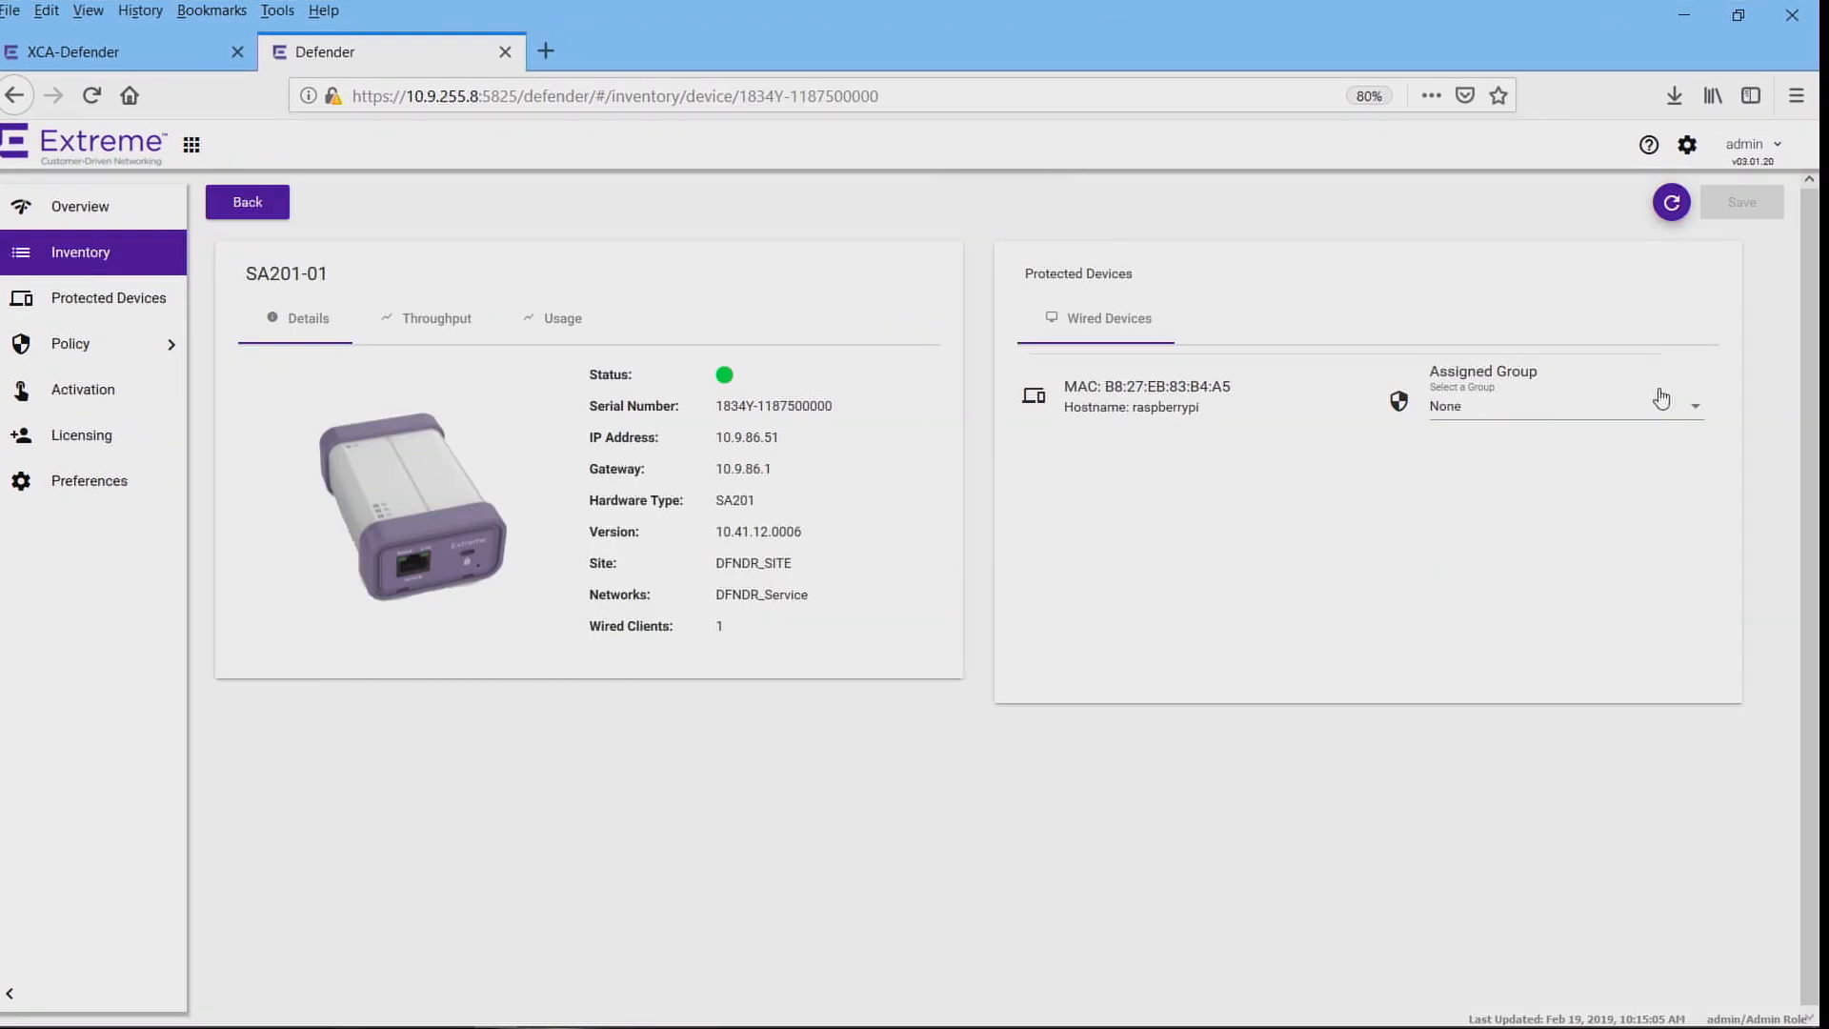
pyautogui.moveTo(1699, 414)
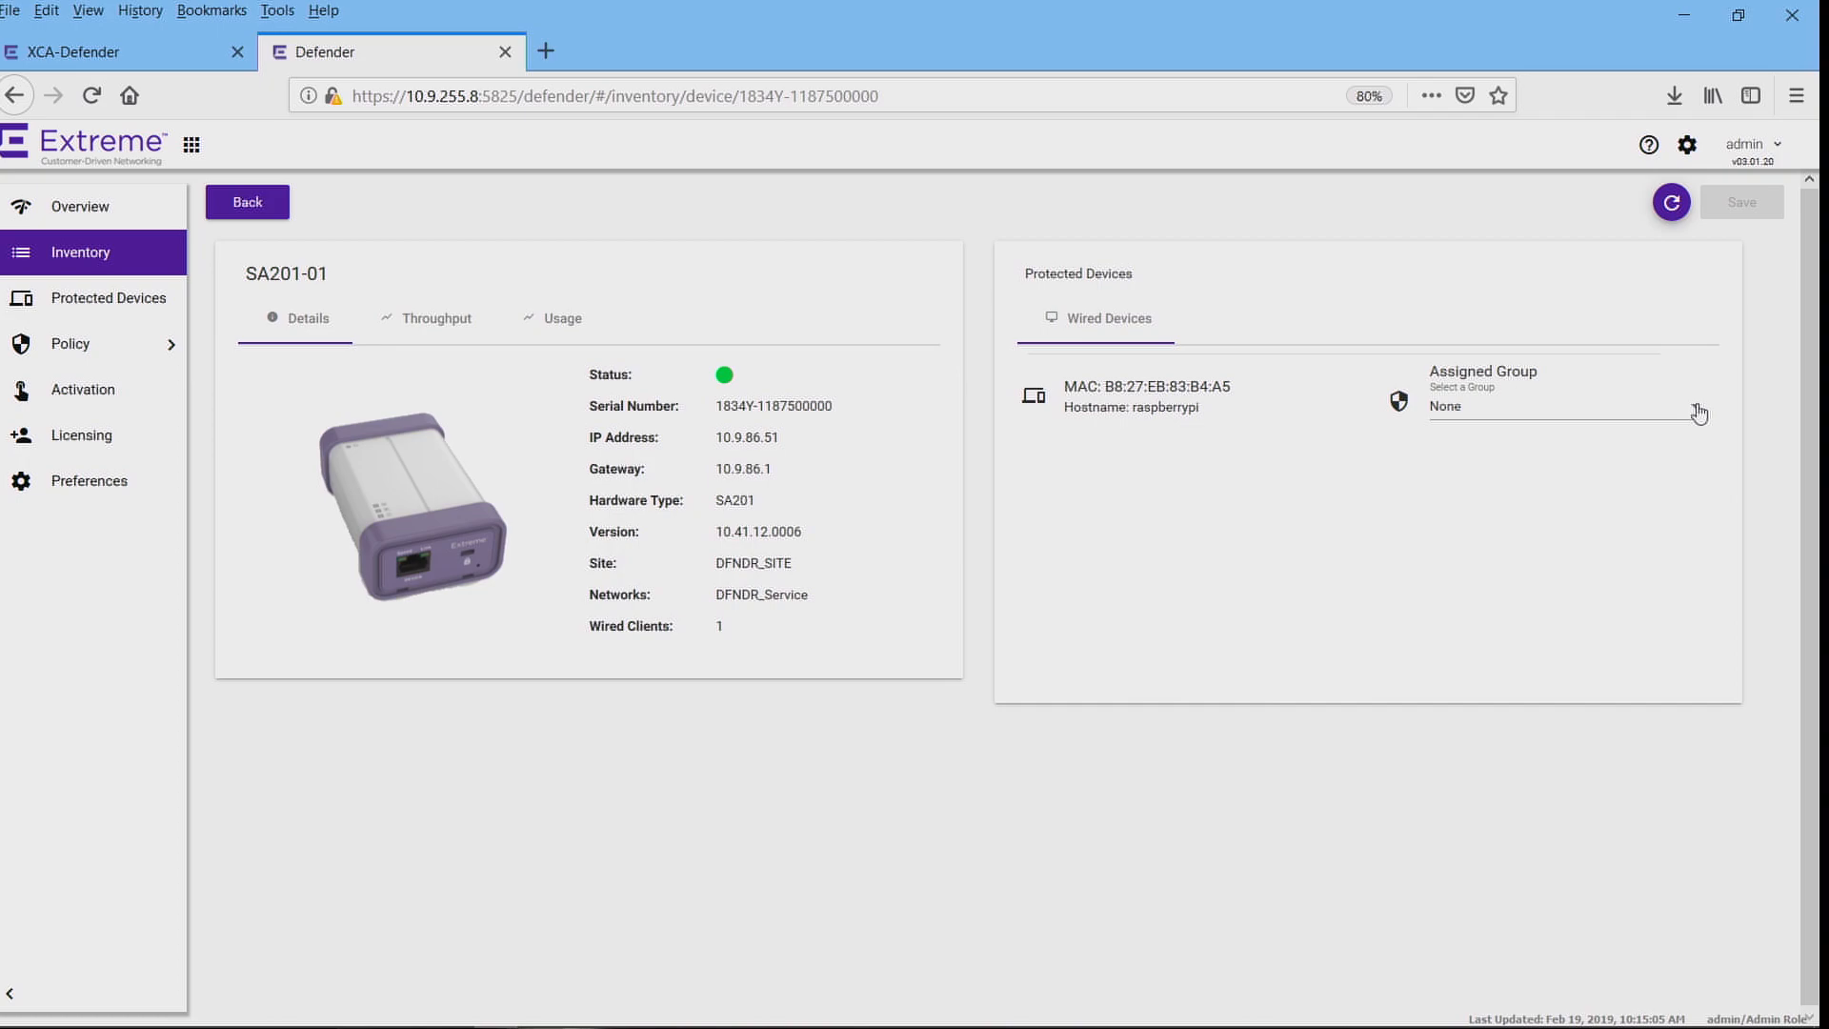
pyautogui.click(1553, 406)
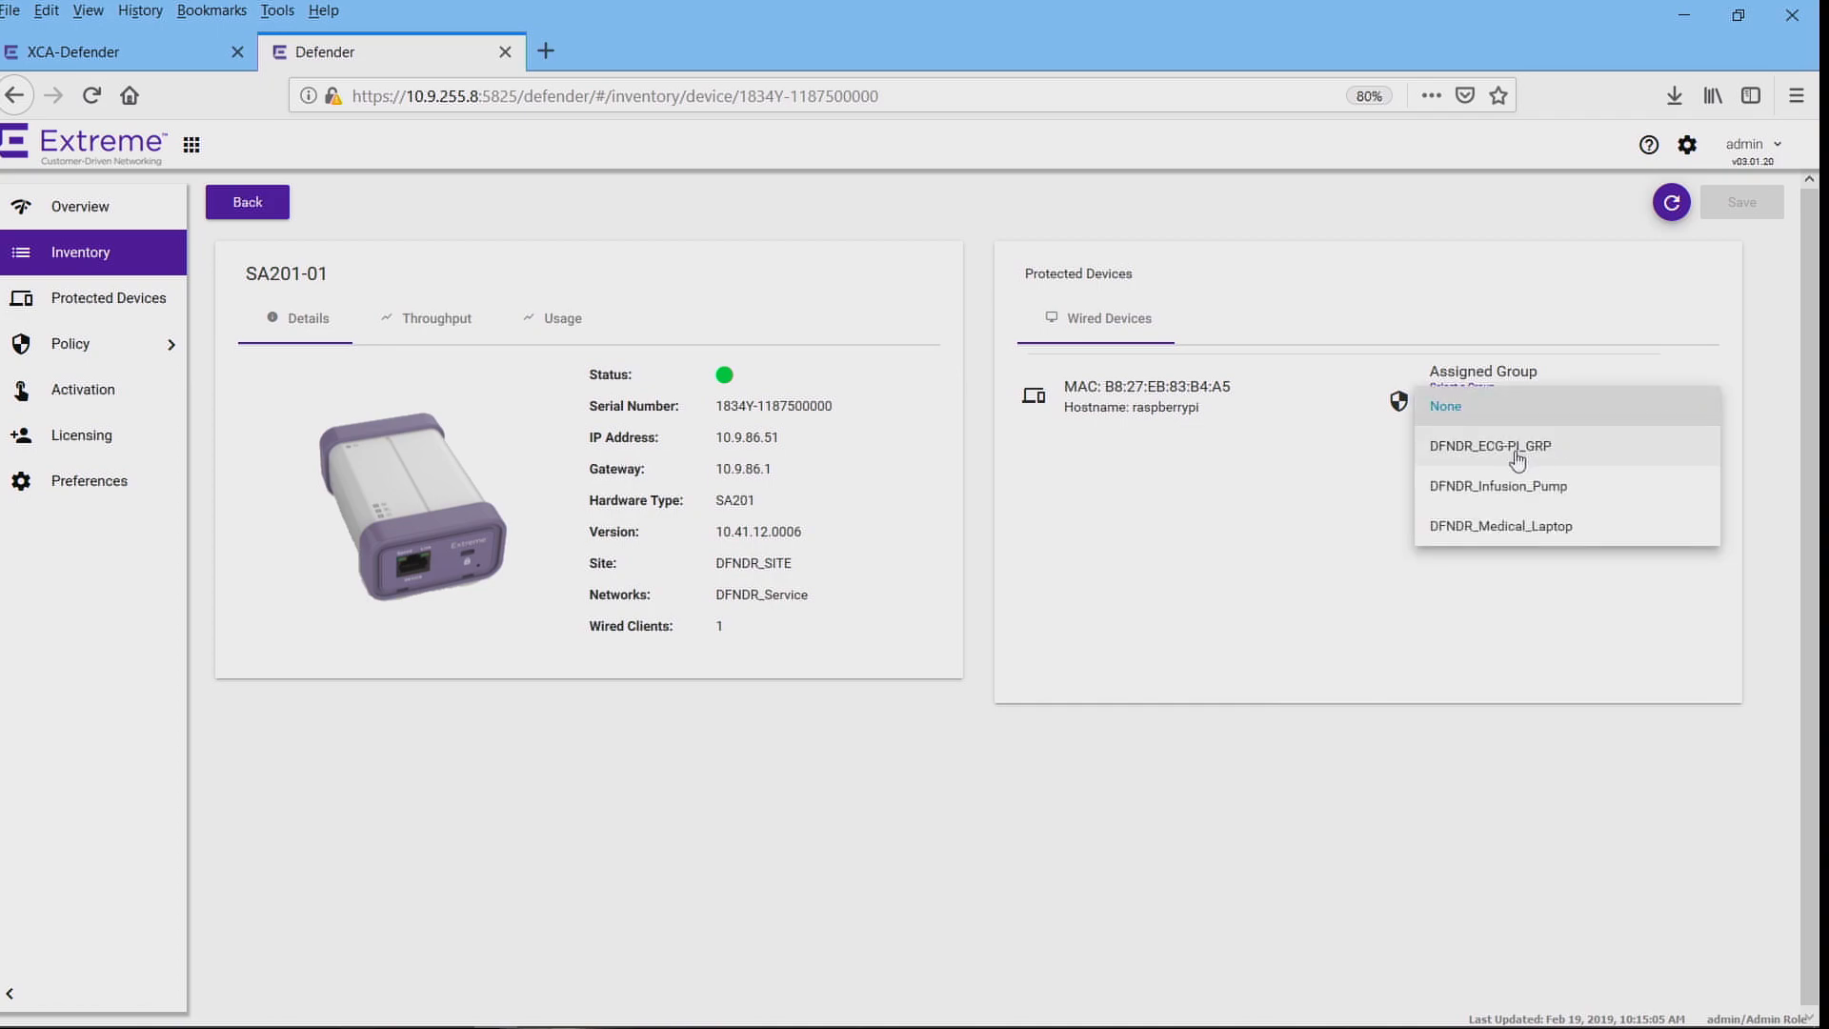
# Assign raspberrypi to DFNDR_ECG-PI_GRP and reload the adapter's connected device details
pyautogui.click(1490, 446)
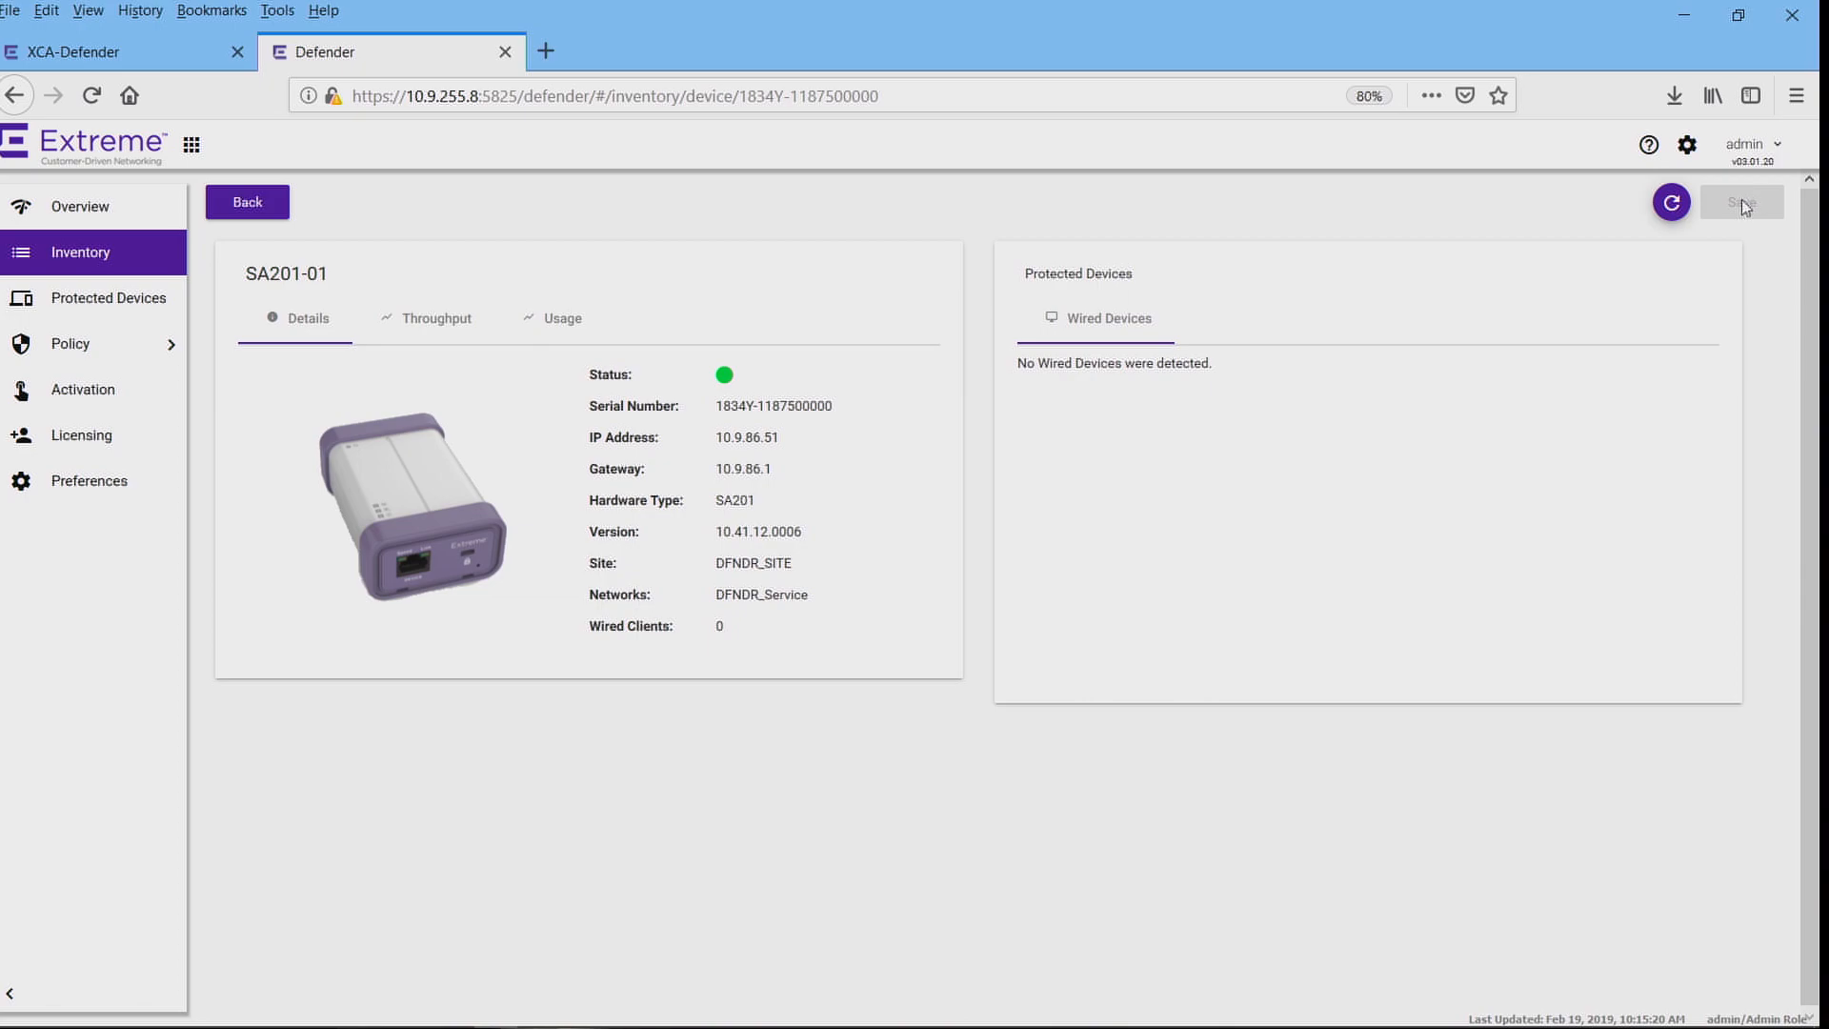
pyautogui.click(1673, 202)
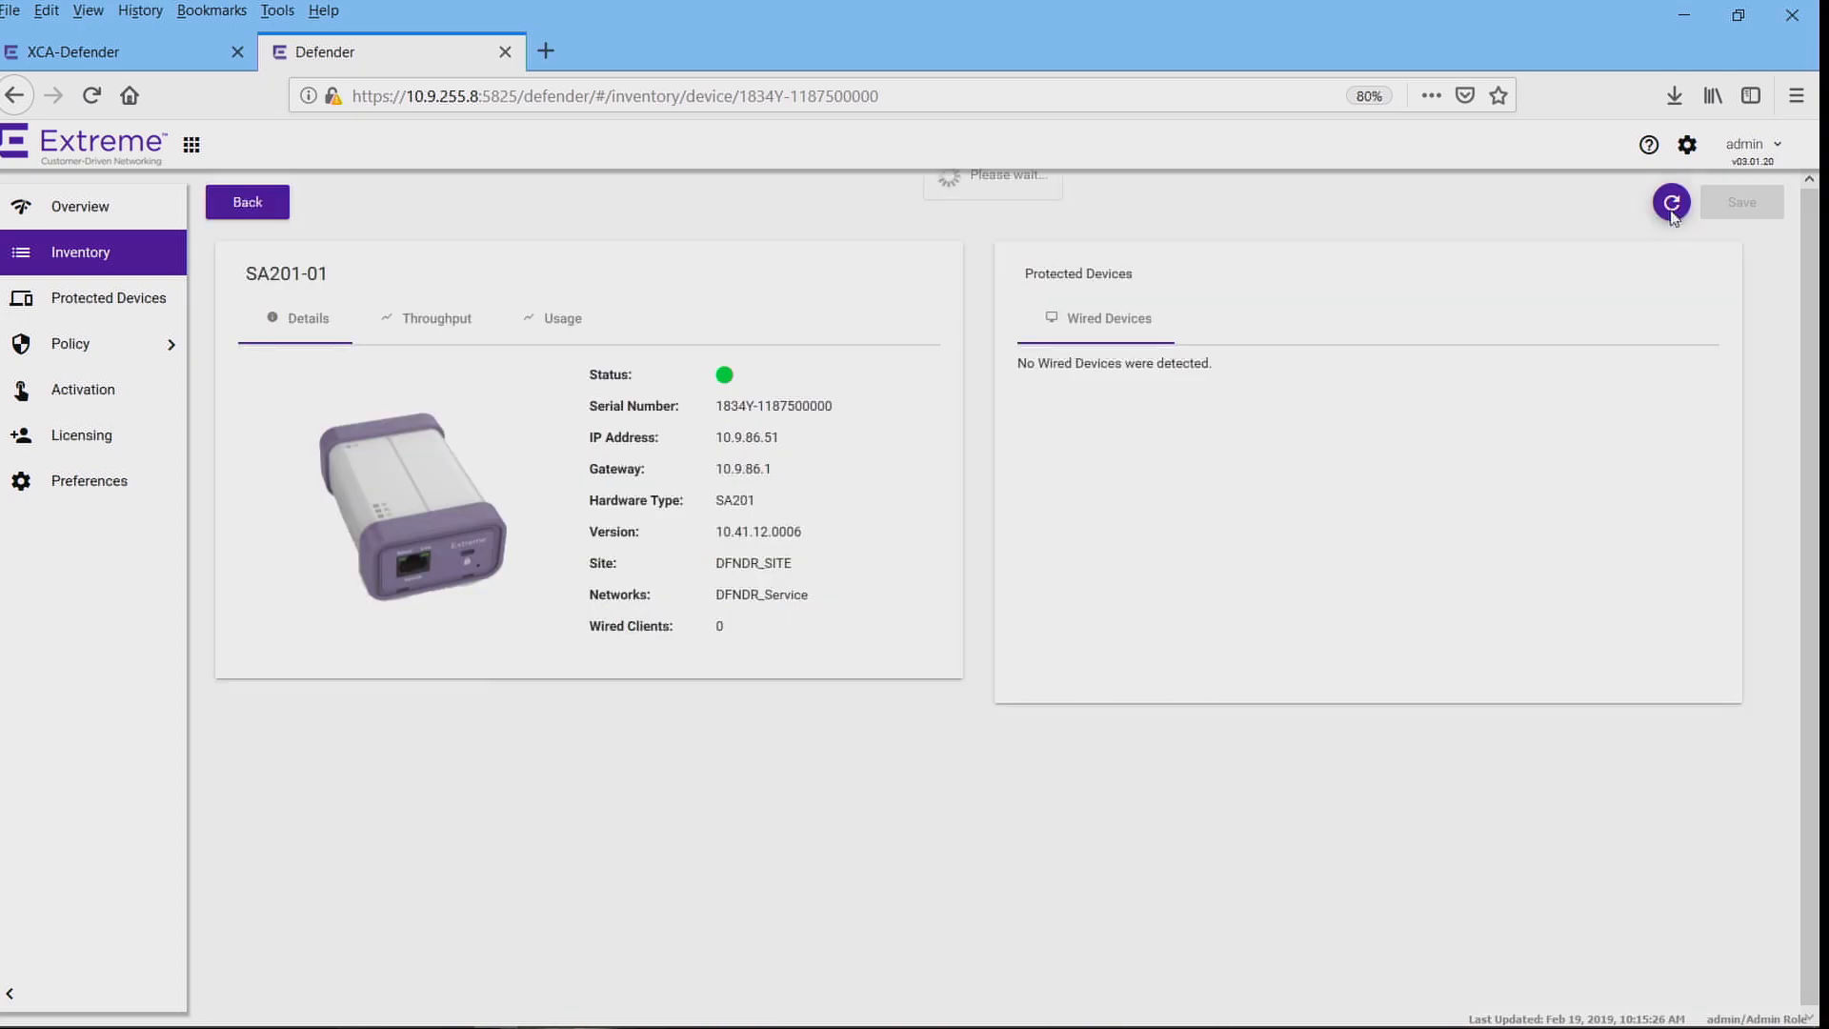
# Refresh Protected Devices until raspberrypi shows licensed with role DFNDR_ECG-PI_ROLE-WLR and IP 10.9.87.50
pyautogui.click(111, 298)
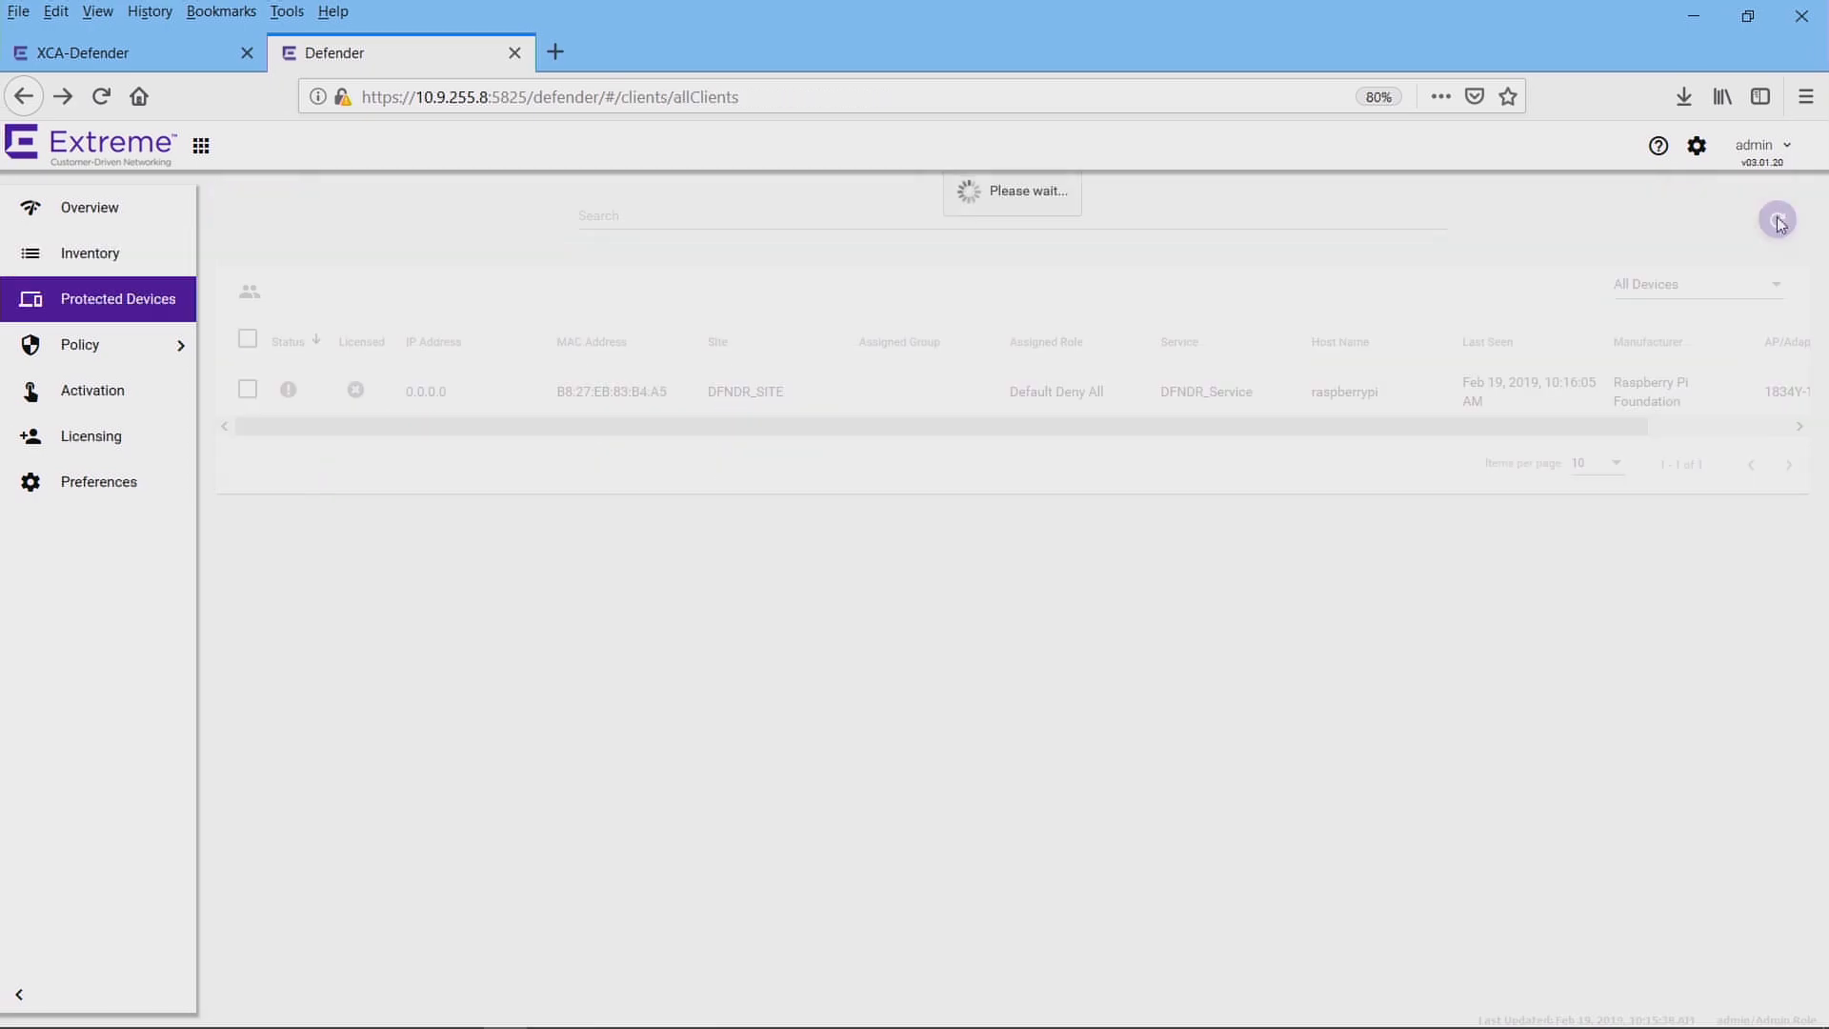
pyautogui.click(1778, 221)
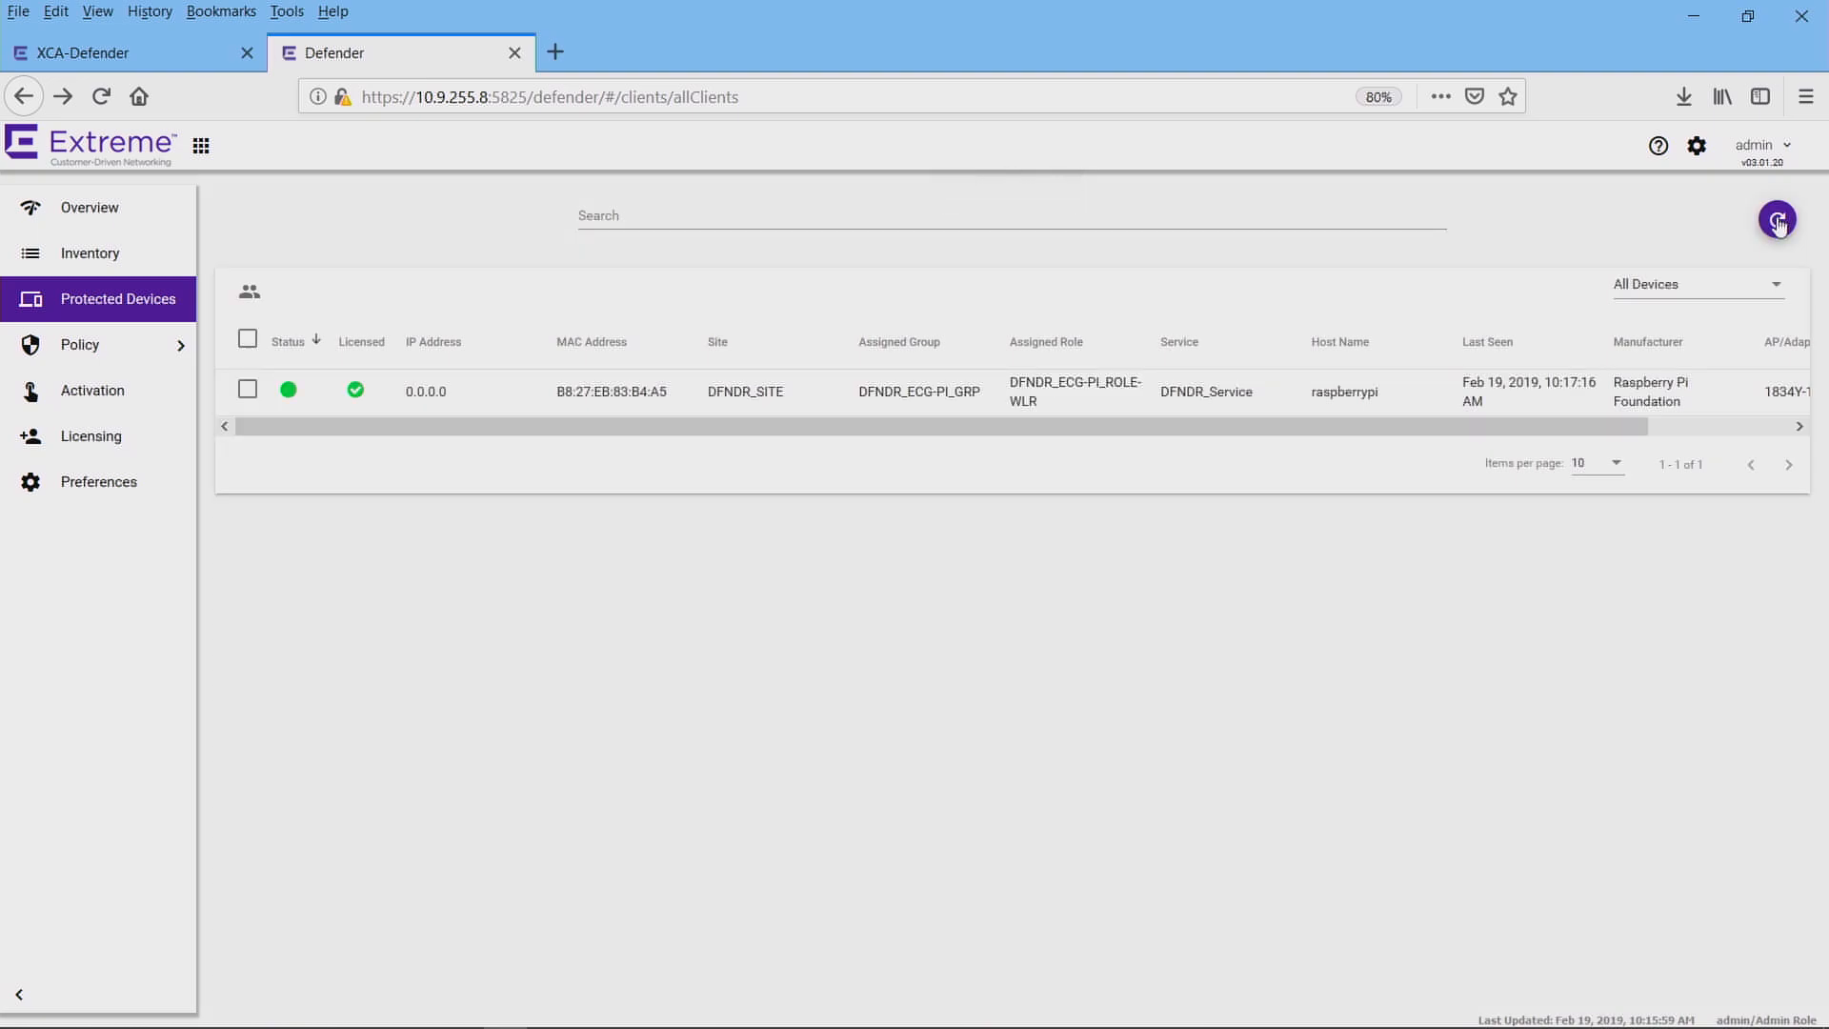
pyautogui.click(1776, 221)
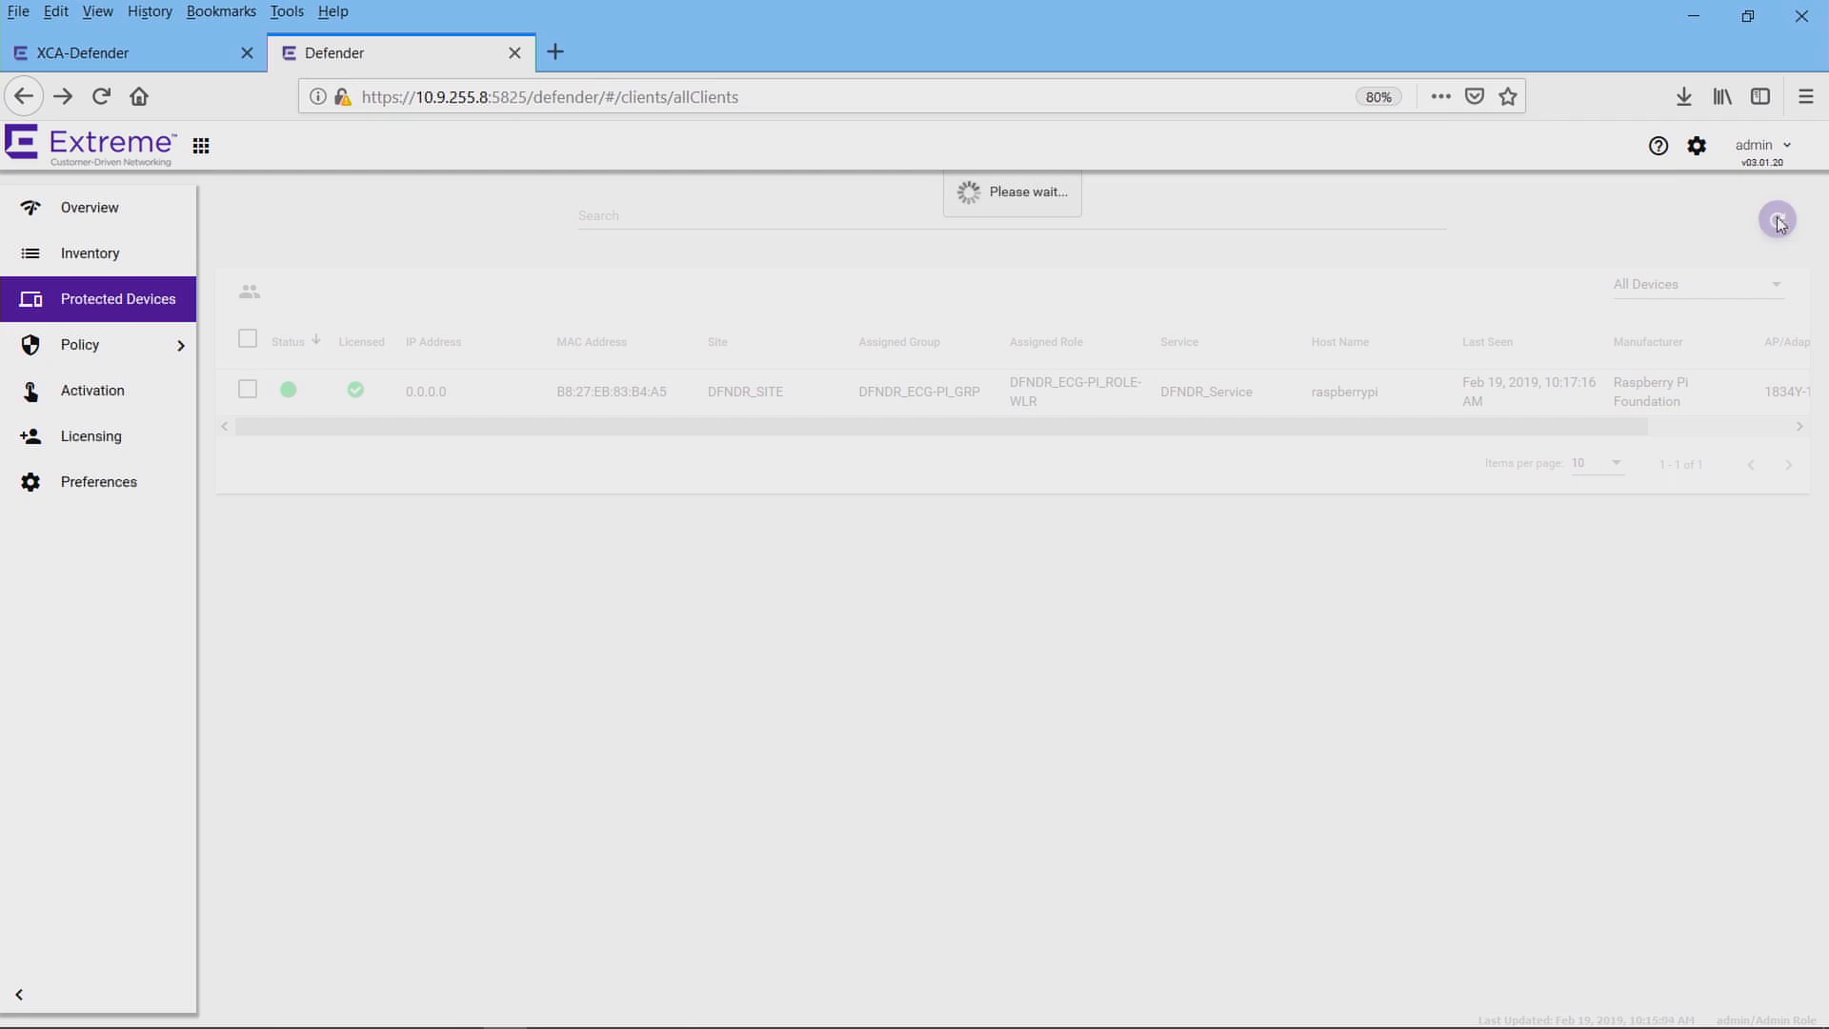
pyautogui.click(1776, 221)
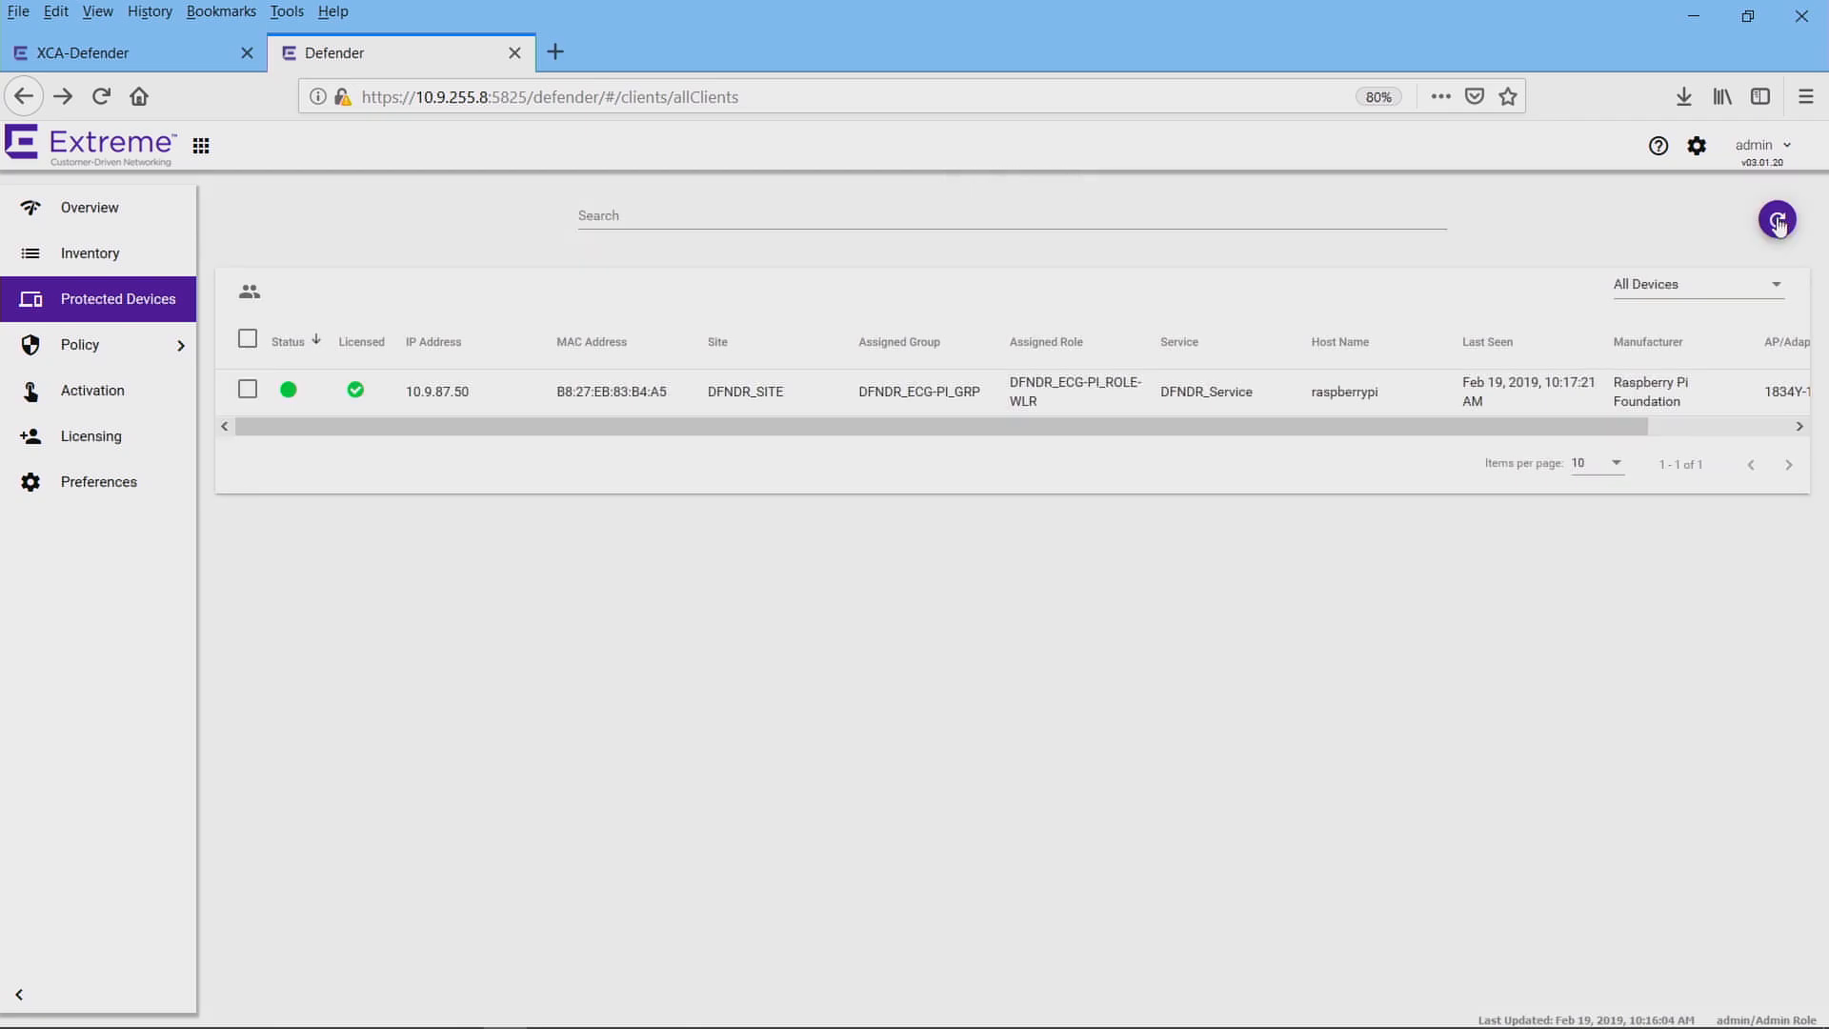